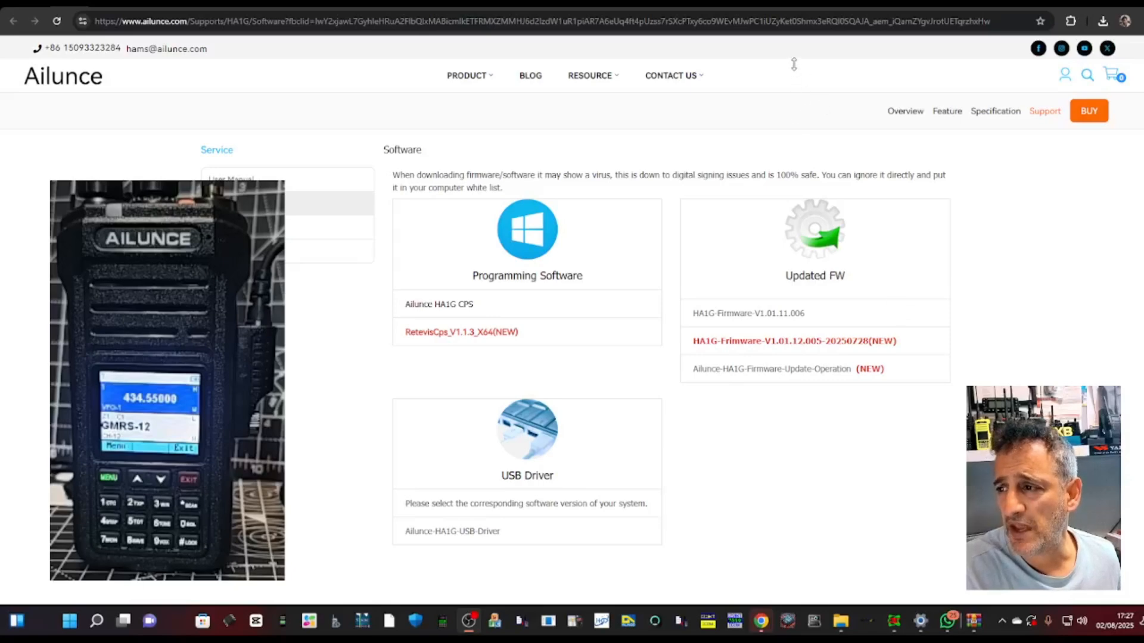
{"action": "mouse_move", "coordinate": [639, 139]}
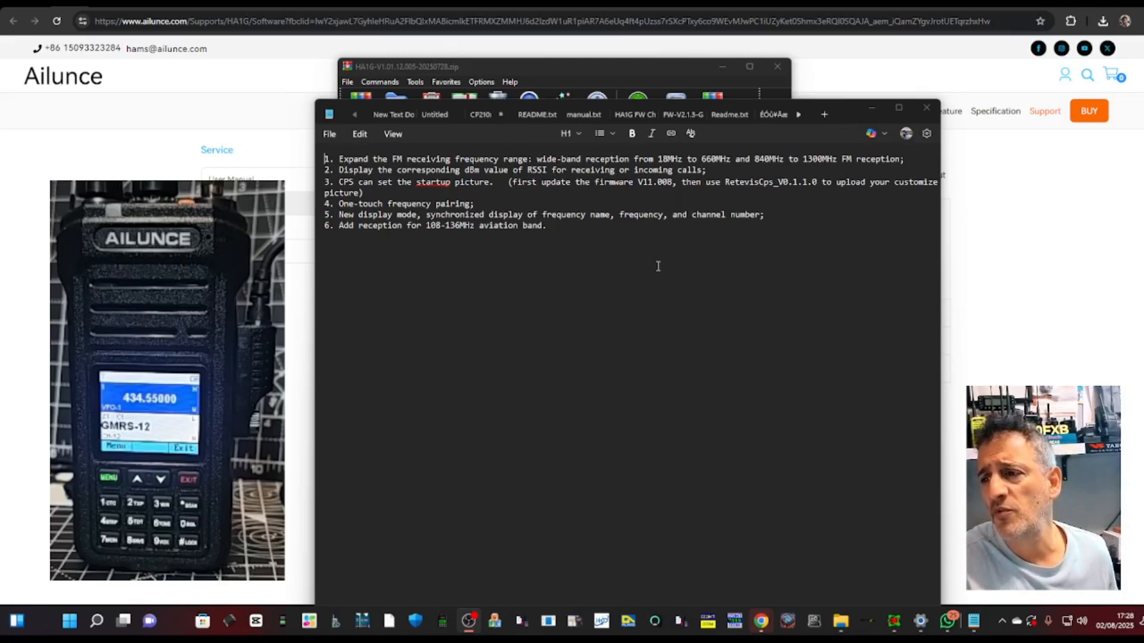
{"action": "mouse_move", "coordinate": [515, 295]}
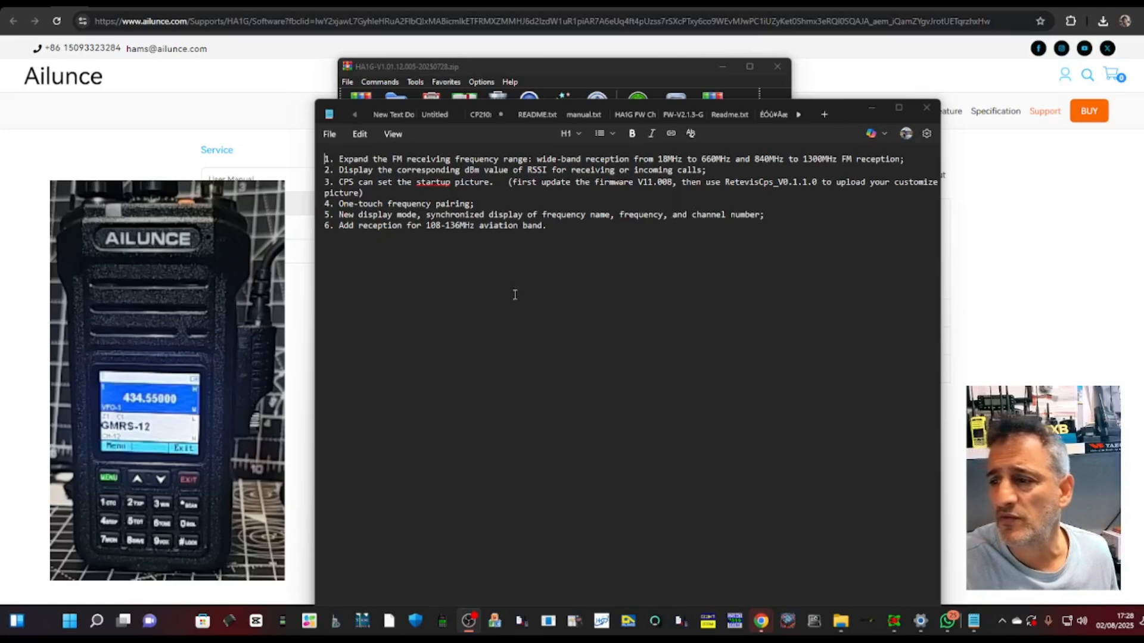
{"action": "mouse_move", "coordinate": [694, 276]}
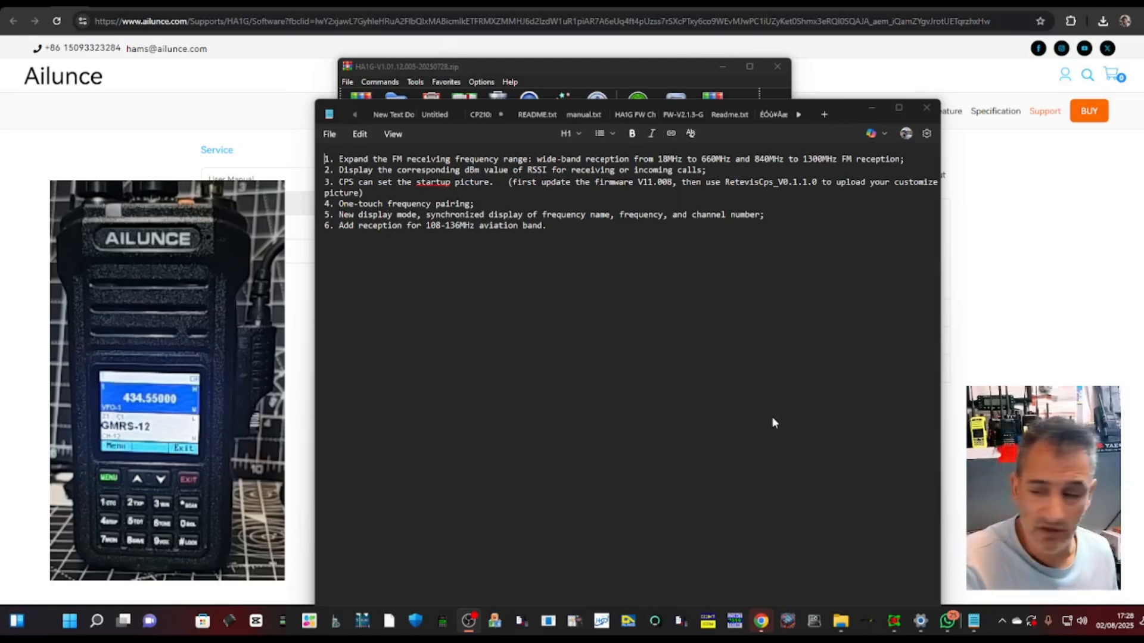
{"action": "mouse_move", "coordinate": [423, 255]}
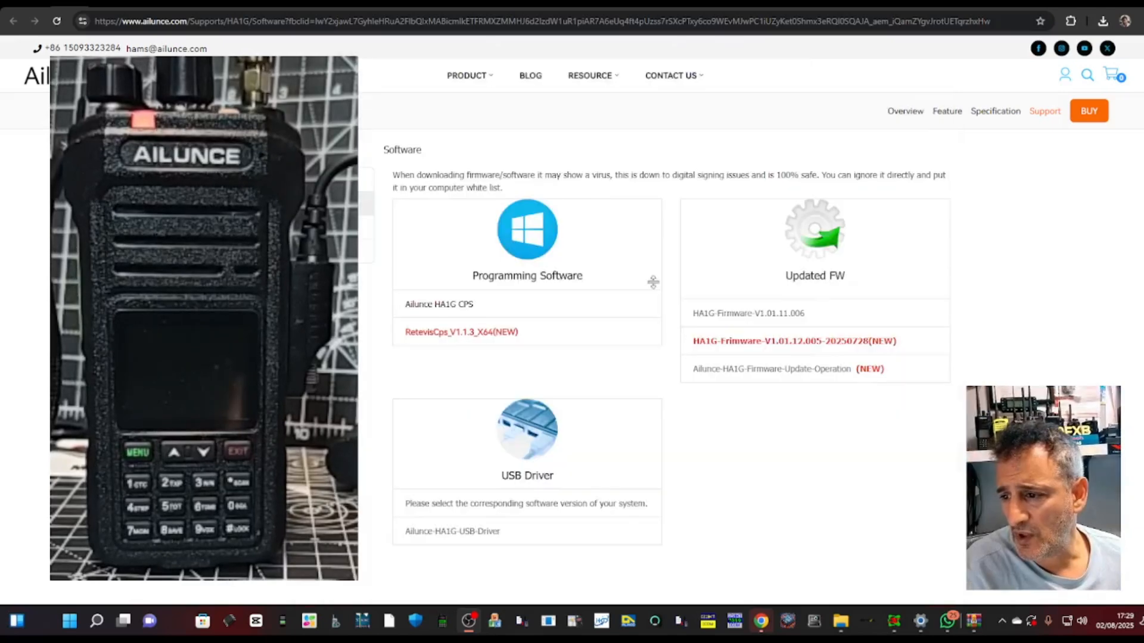
{"action": "mouse_move", "coordinate": [488, 301]}
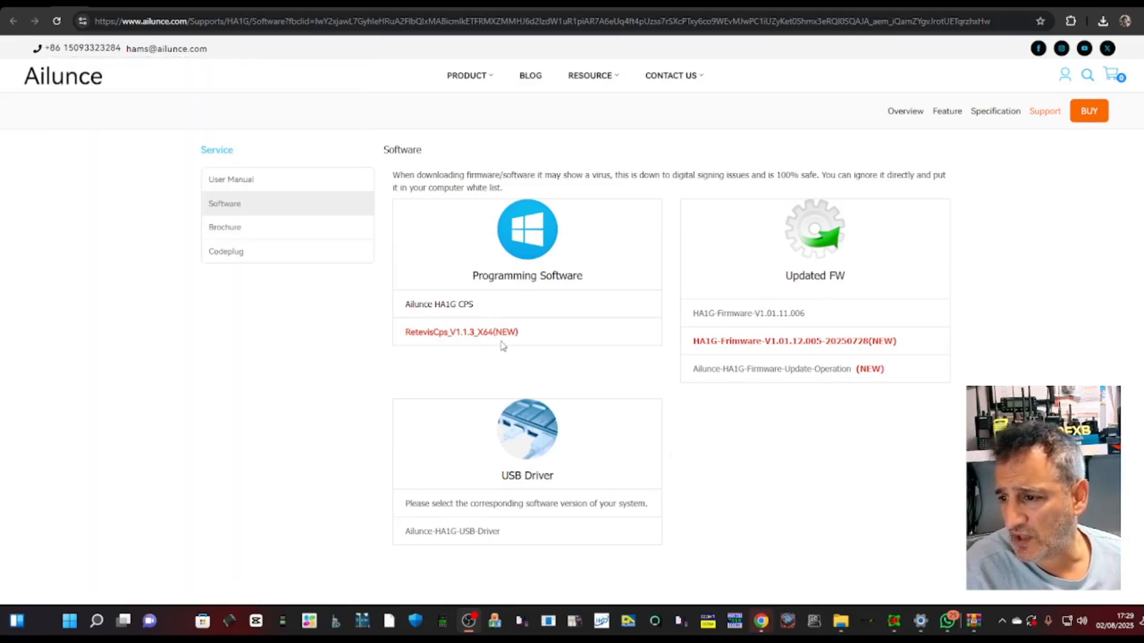
Start downloading the RetevisCps V1.1.3 X64 programming software from the HA1G support page
{"action": "left_click", "coordinate": [461, 333]}
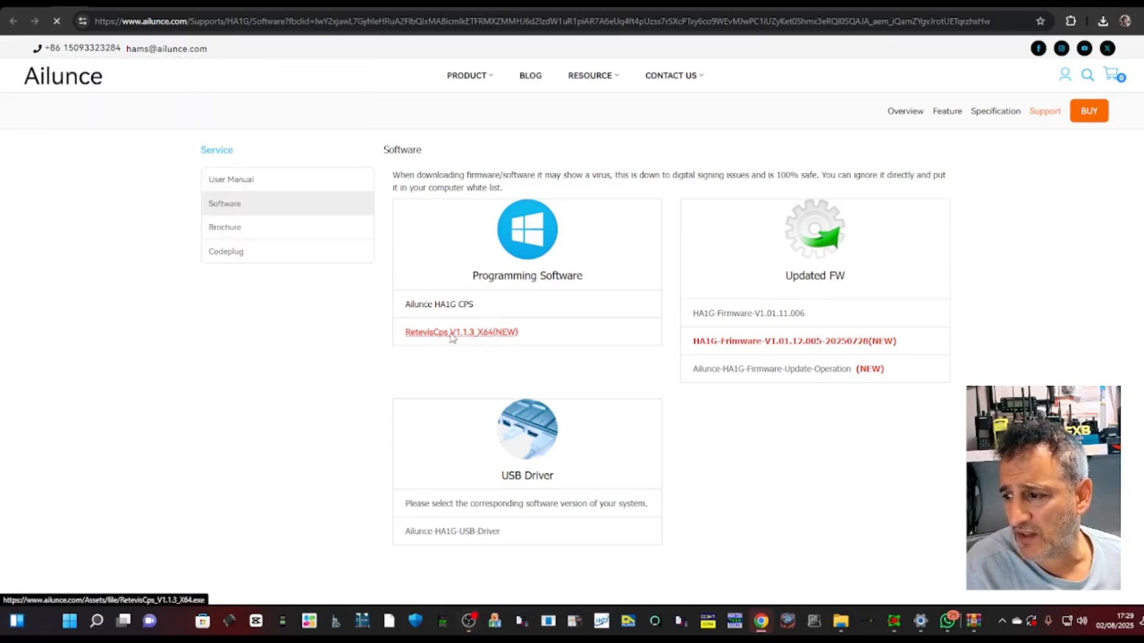
{"action": "left_click", "coordinate": [459, 332]}
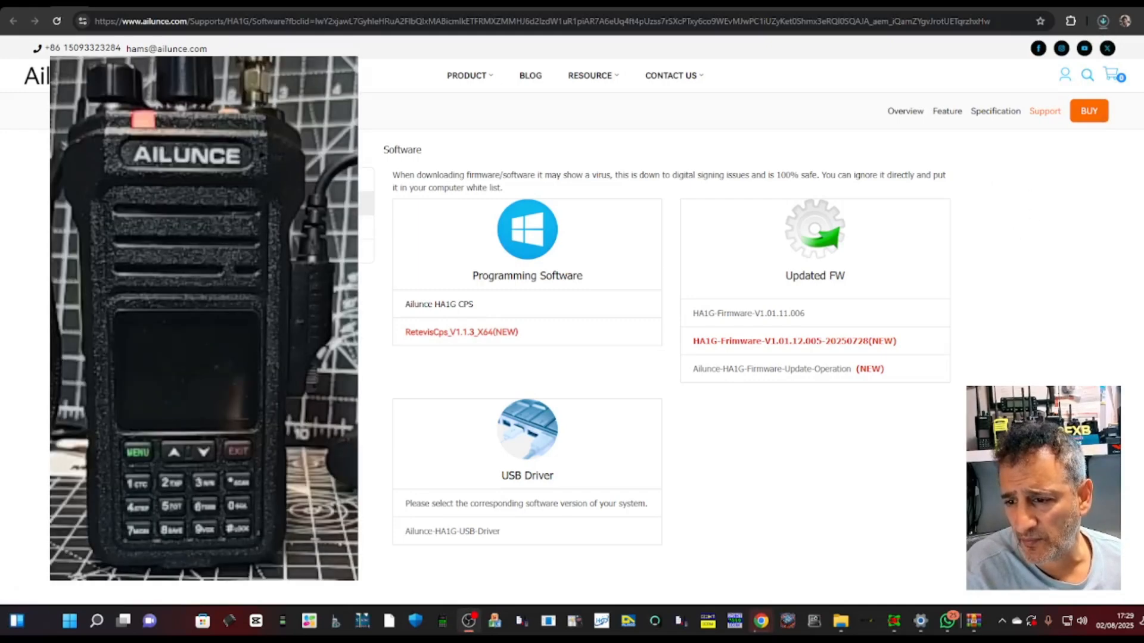
{"action": "mouse_move", "coordinate": [708, 382]}
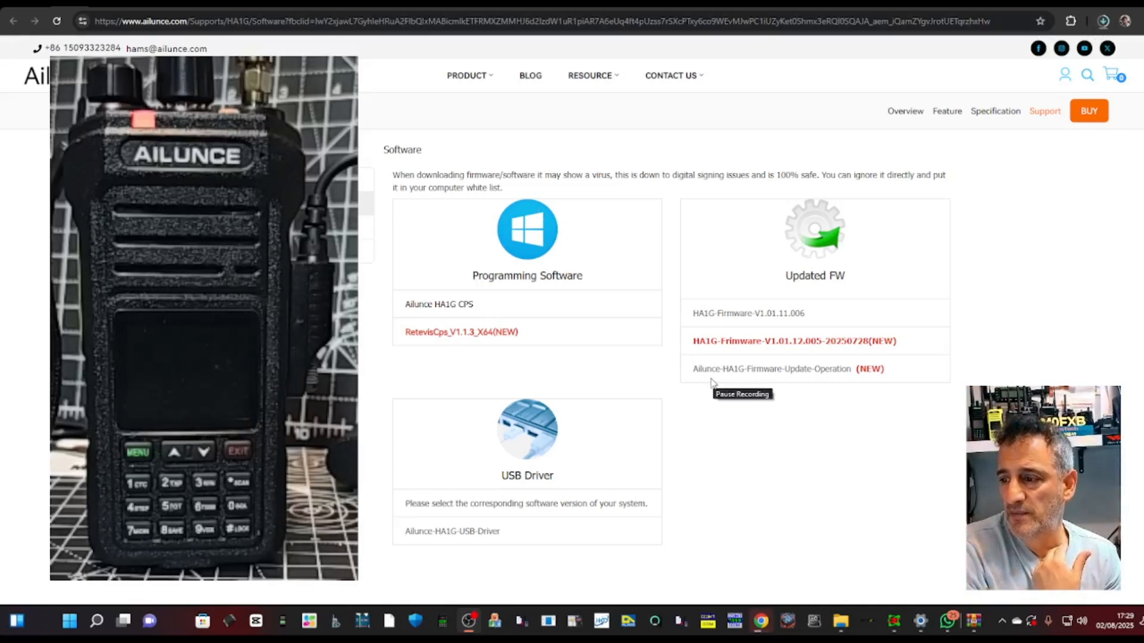
View the HA1G-V1.01.12.005 firmware archive in WinRAR and enter its HA1G folder
{"action": "left_click", "coordinate": [1103, 21]}
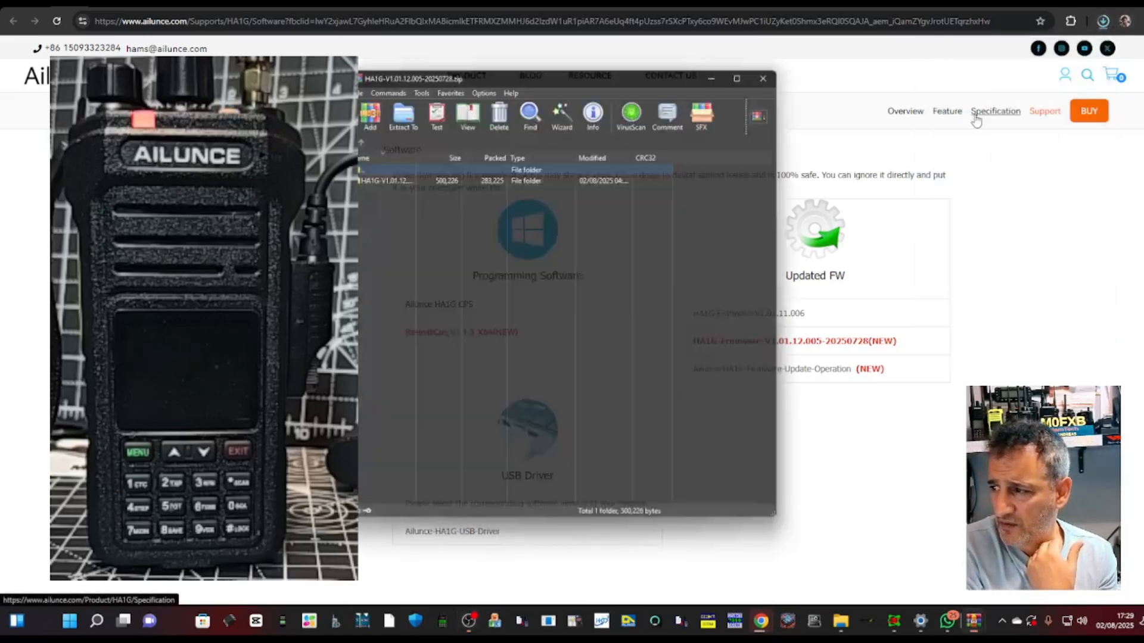
{"action": "left_click_drag", "start_coordinate": [412, 78], "coordinate": [649, 93]}
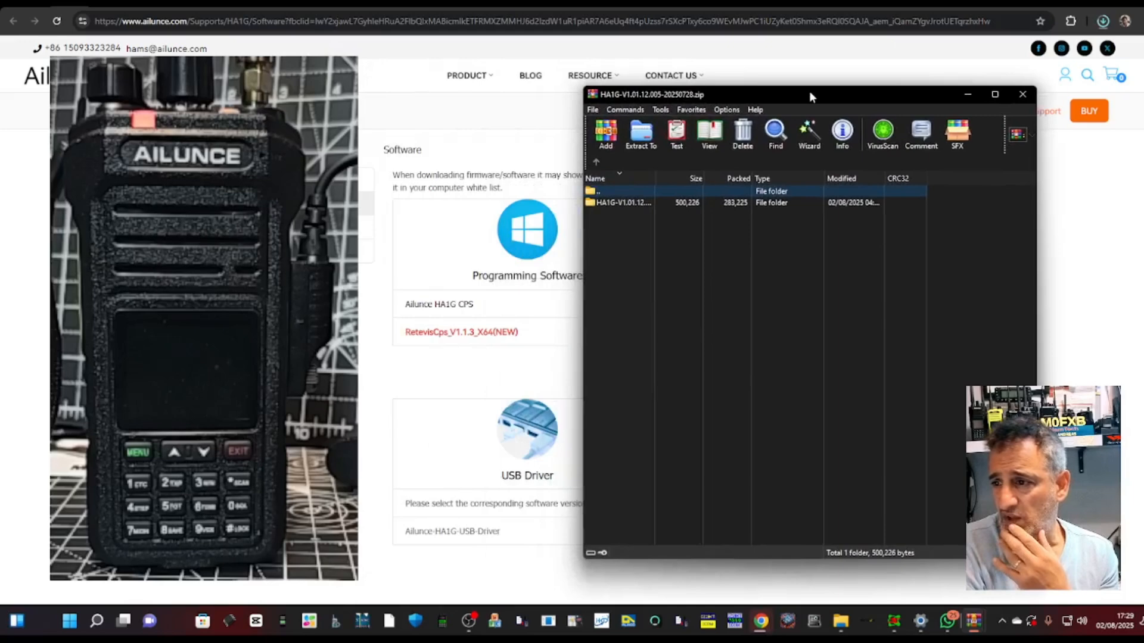
{"action": "left_click", "coordinate": [621, 203]}
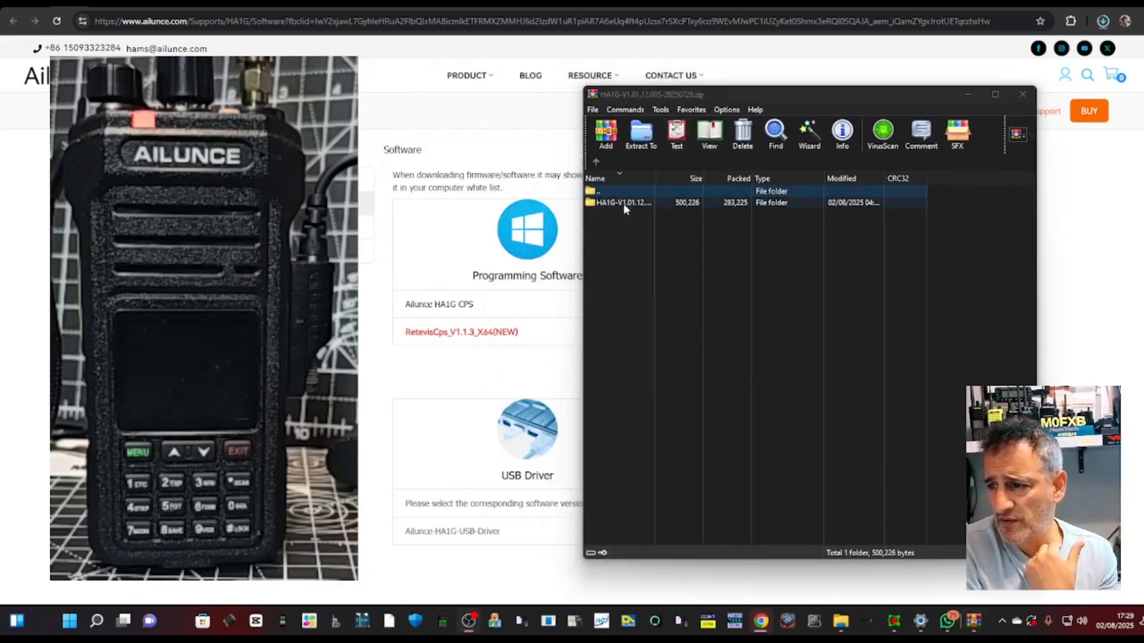
{"action": "double_click", "coordinate": [622, 202]}
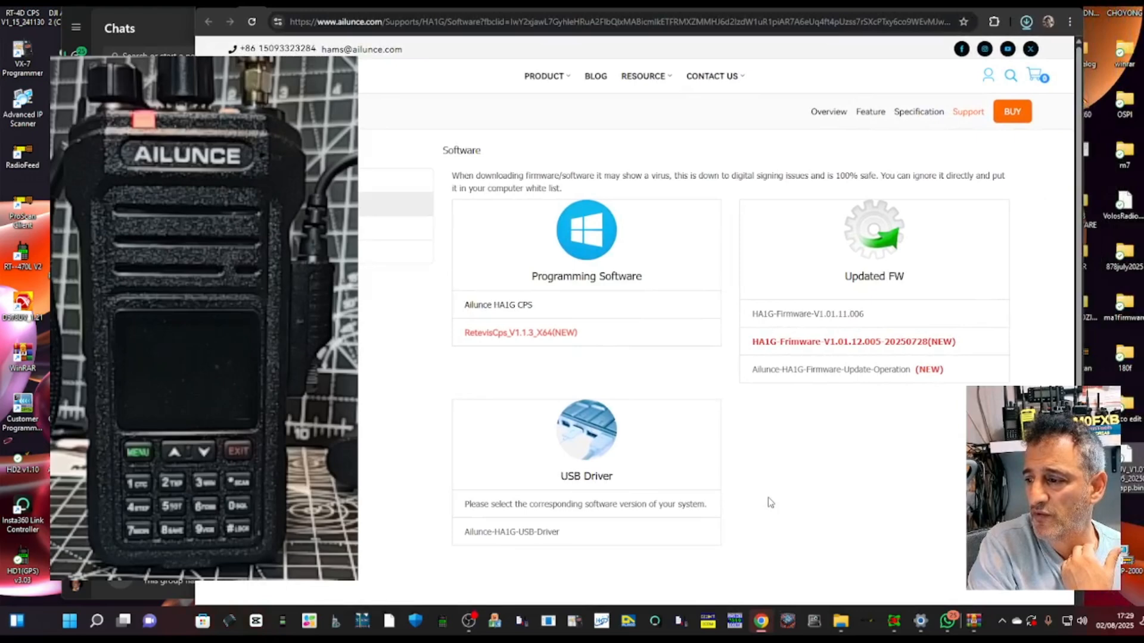
{"action": "mouse_move", "coordinate": [526, 394]}
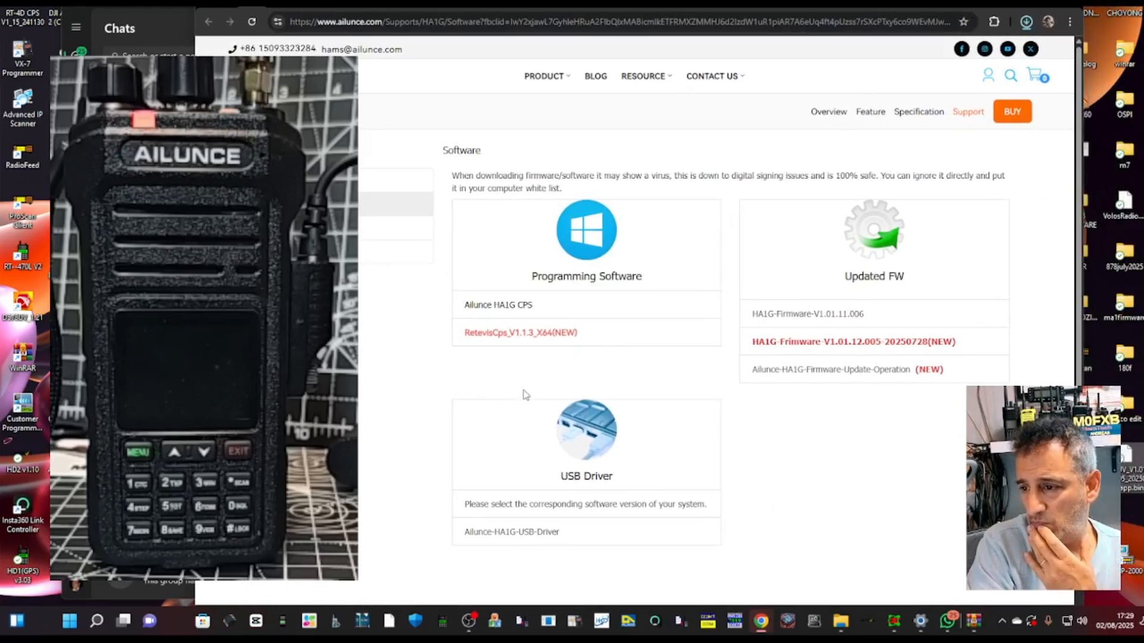
Review the BIN firmware file and text document, then return to the Ailunce software page
{"action": "left_click", "coordinate": [1026, 21]}
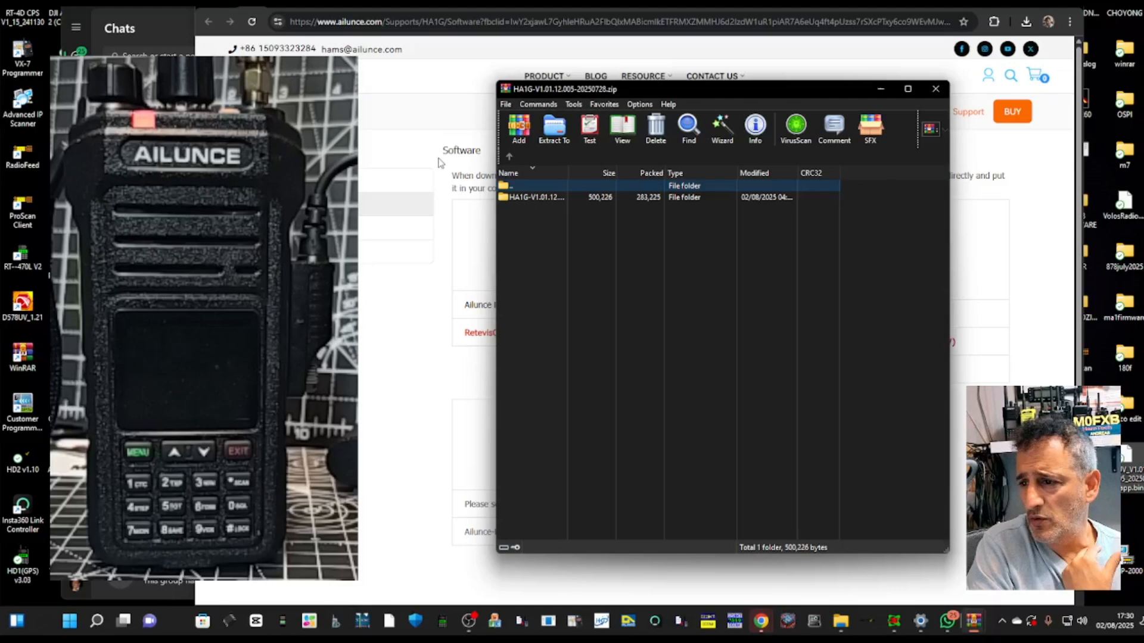
{"action": "left_click", "coordinate": [536, 197]}
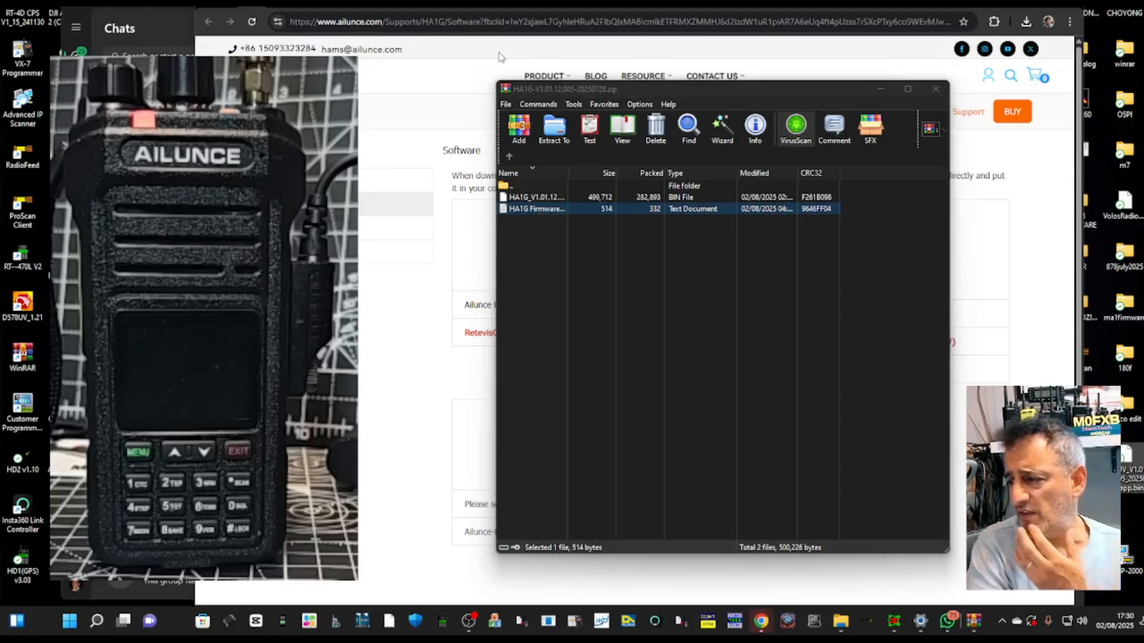
{"action": "left_click", "coordinate": [934, 88]}
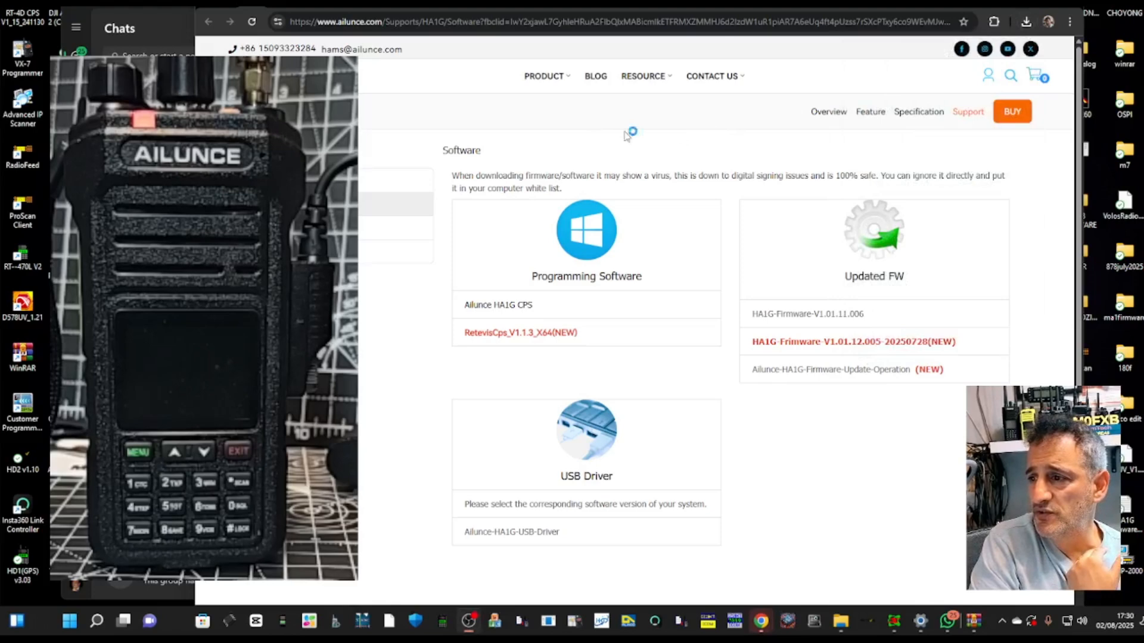
Leave the HA1G downloads page and bring up Windows Device Manager
{"action": "left_click", "coordinate": [1025, 22]}
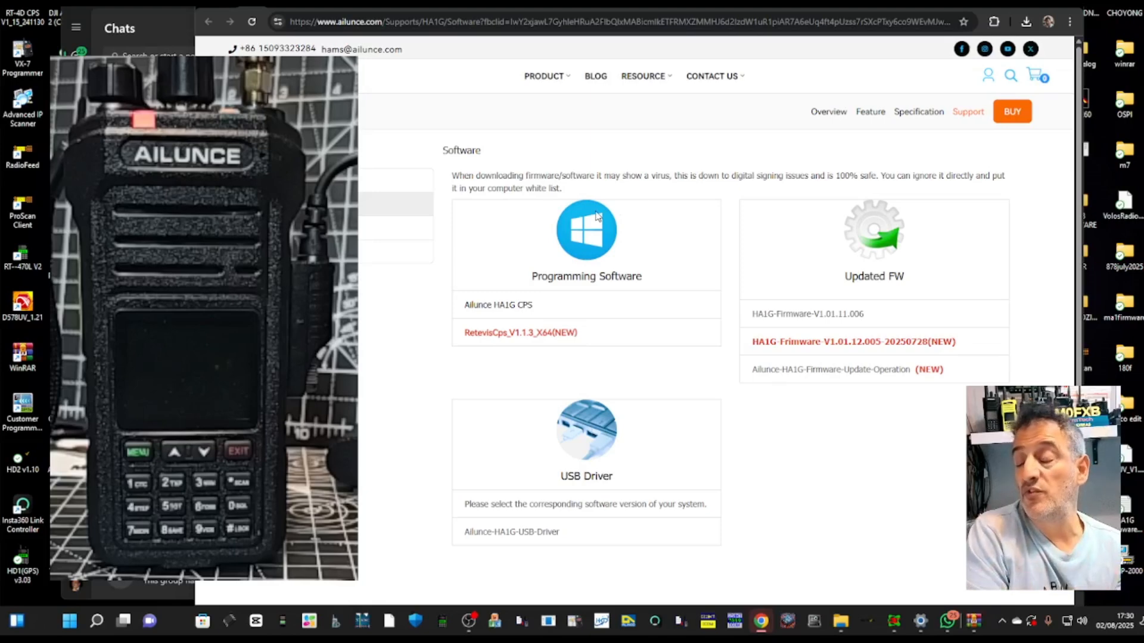
{"action": "mouse_move", "coordinate": [704, 362]}
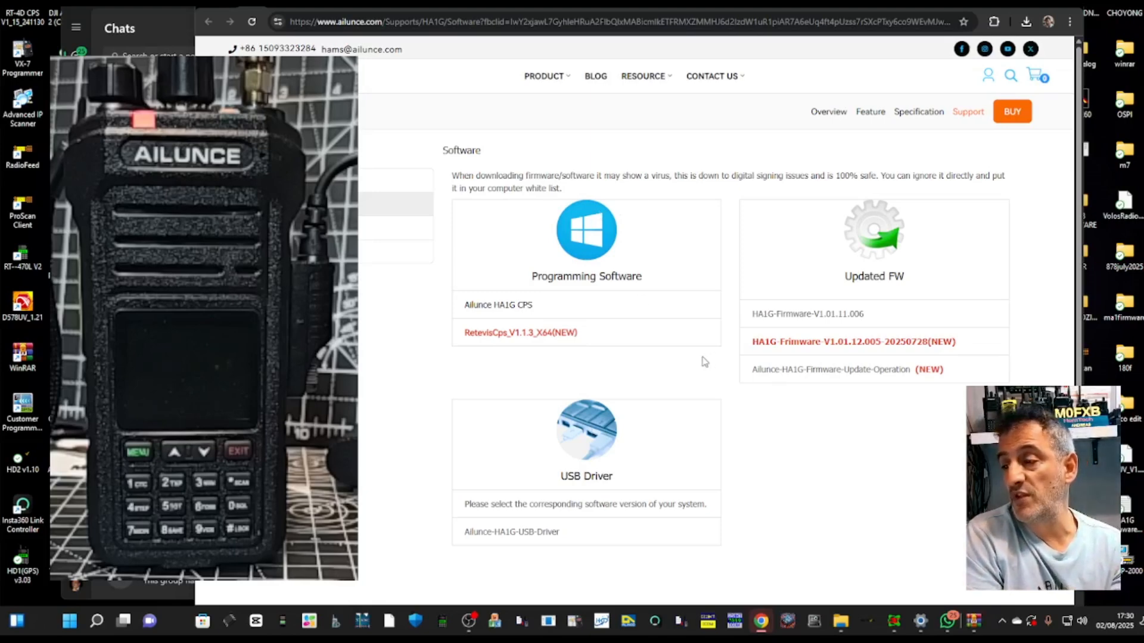
{"action": "left_click", "coordinate": [521, 332]}
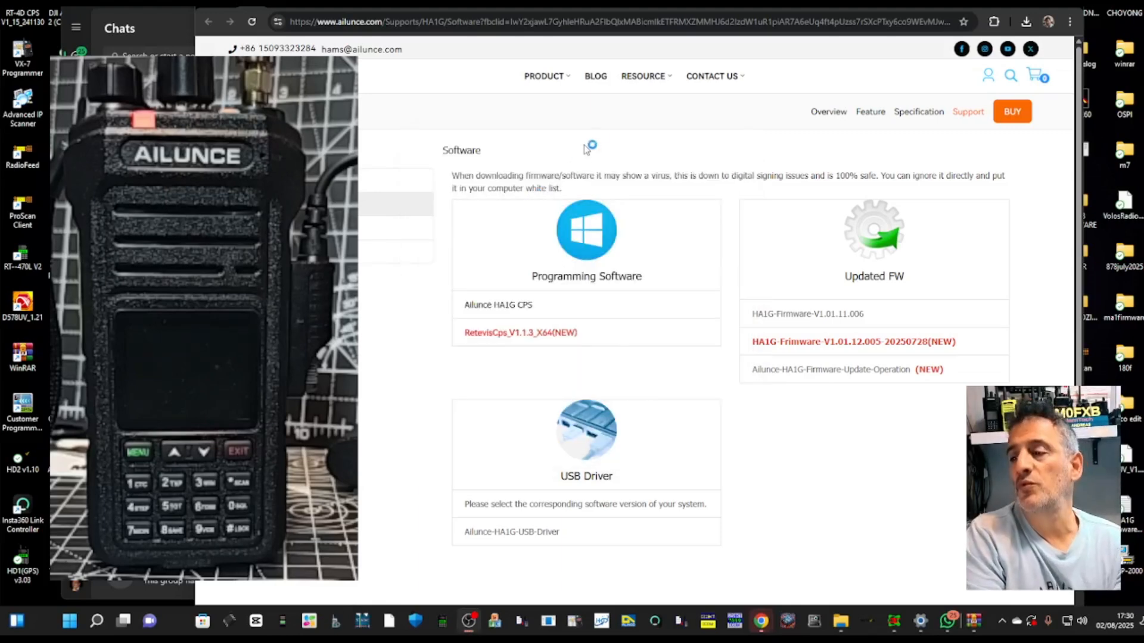
{"action": "mouse_move", "coordinate": [707, 346]}
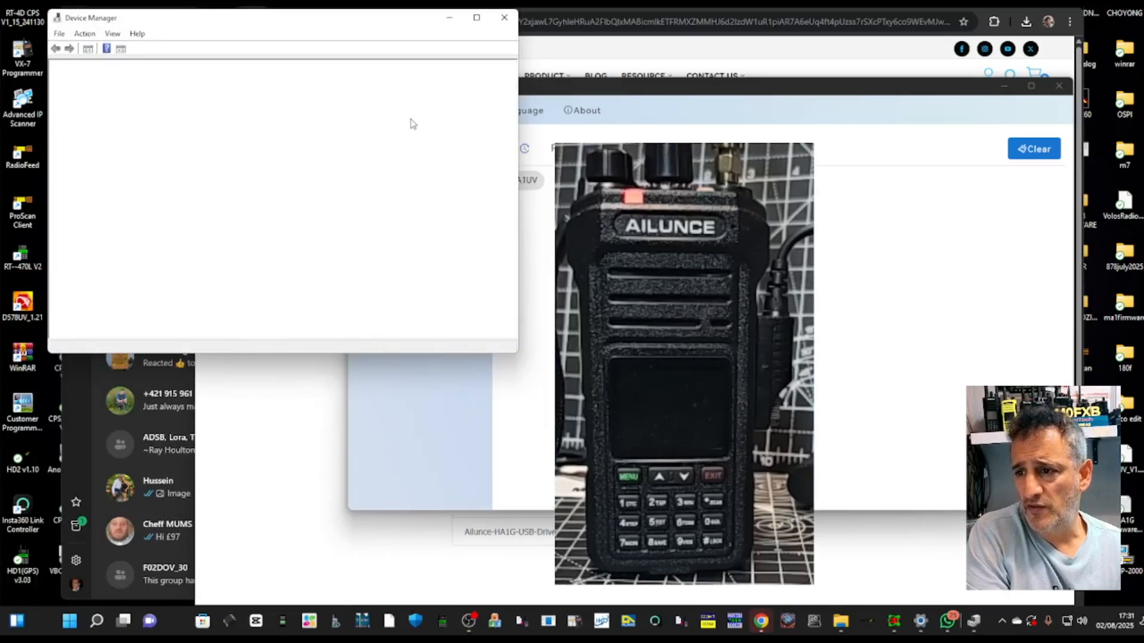
Browse the installed devices tree in Device Manager before switching to Retevis CPS
{"action": "left_click", "coordinate": [67, 86]}
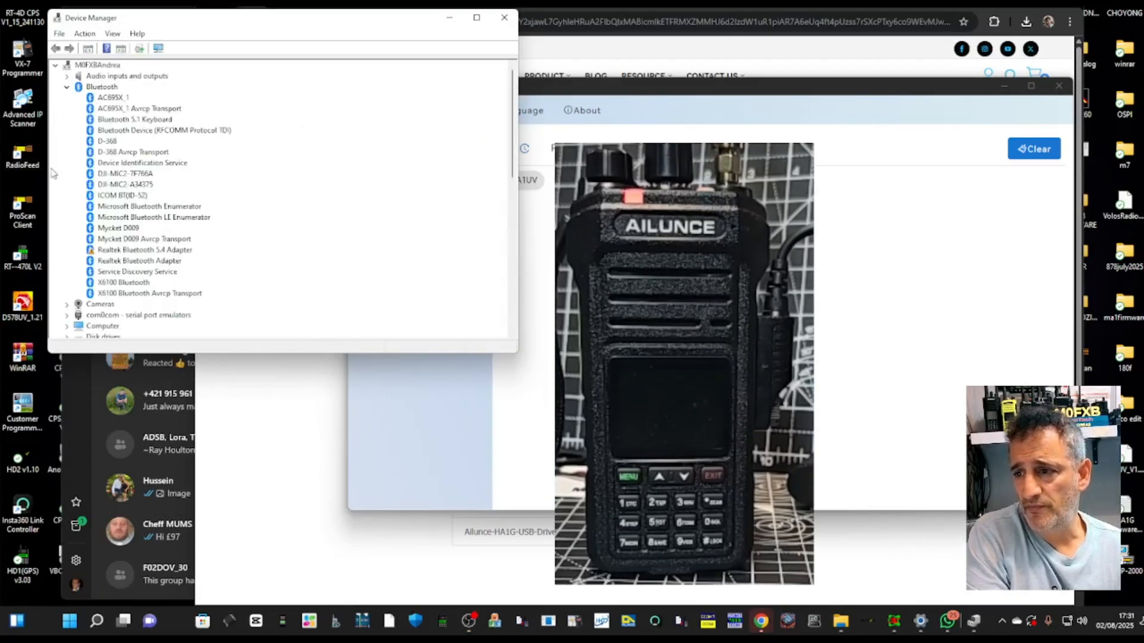
{"action": "scroll", "scroll_direction": "down", "scroll_amount": 3}
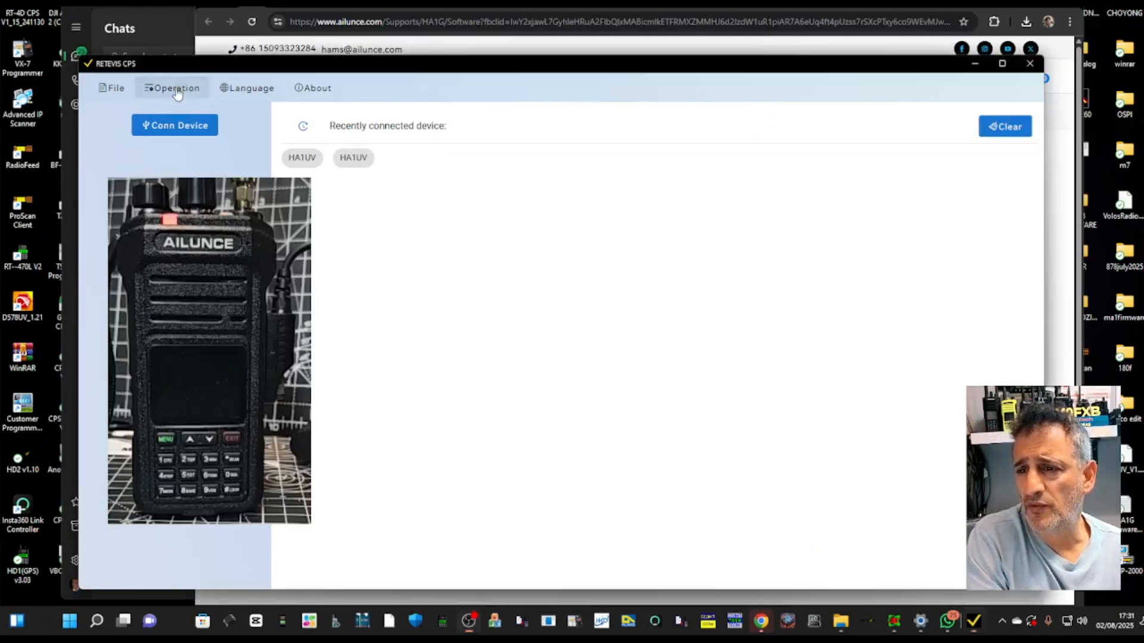
Start a Firmware Upgrade on port COM8 with the HA1G radio model selected
{"action": "left_click", "coordinate": [175, 87]}
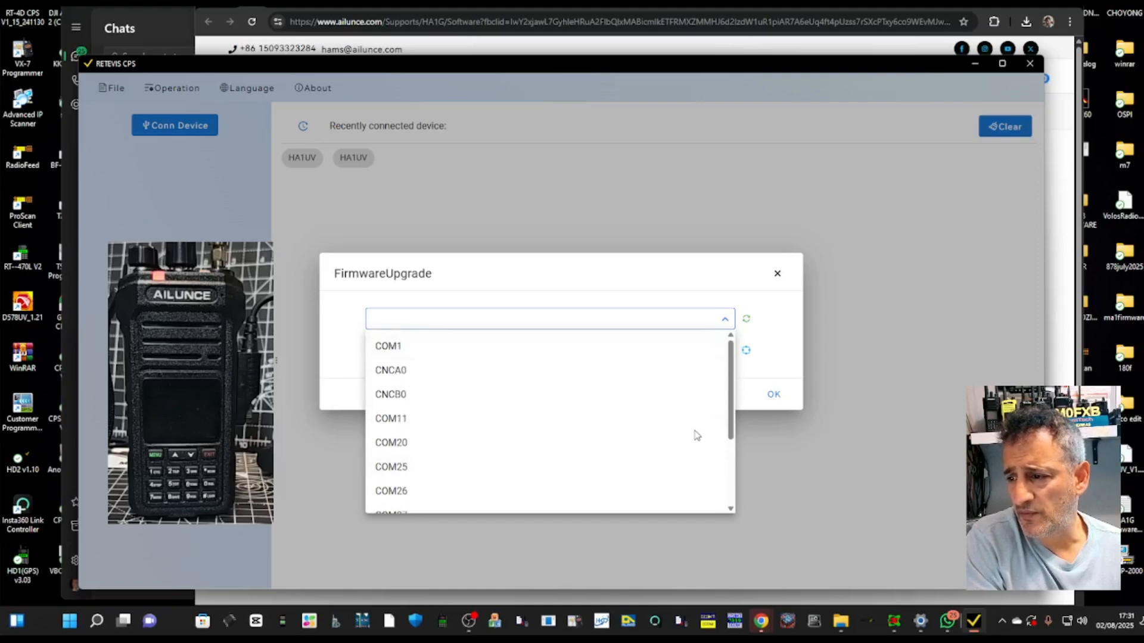
{"action": "scroll", "scroll_direction": "down", "scroll_amount": 3}
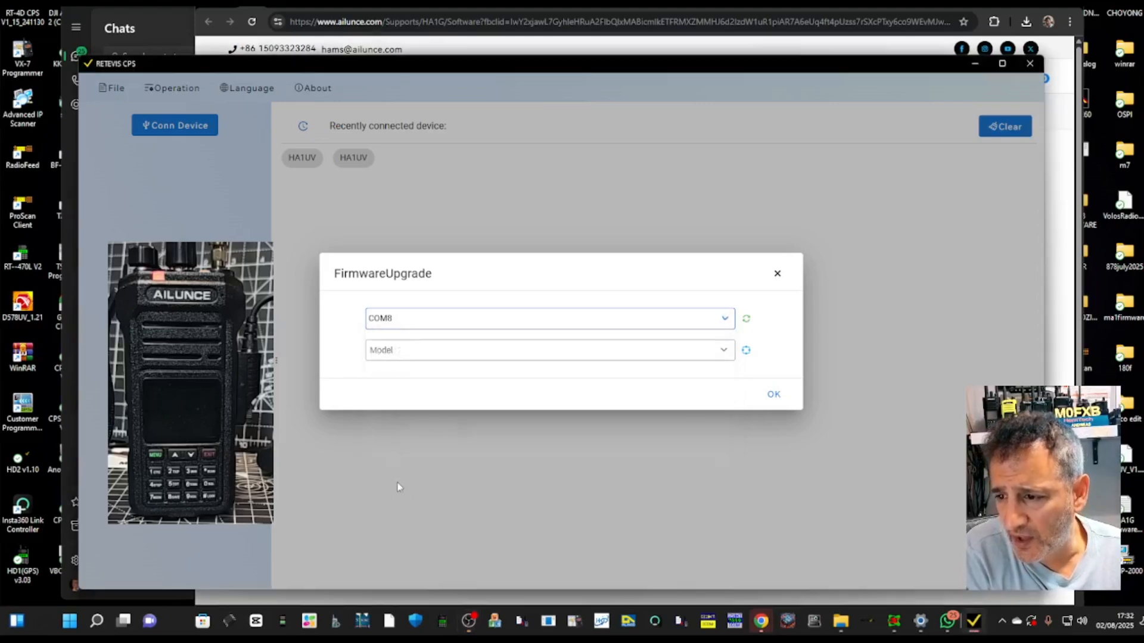
{"action": "left_click", "coordinate": [548, 349]}
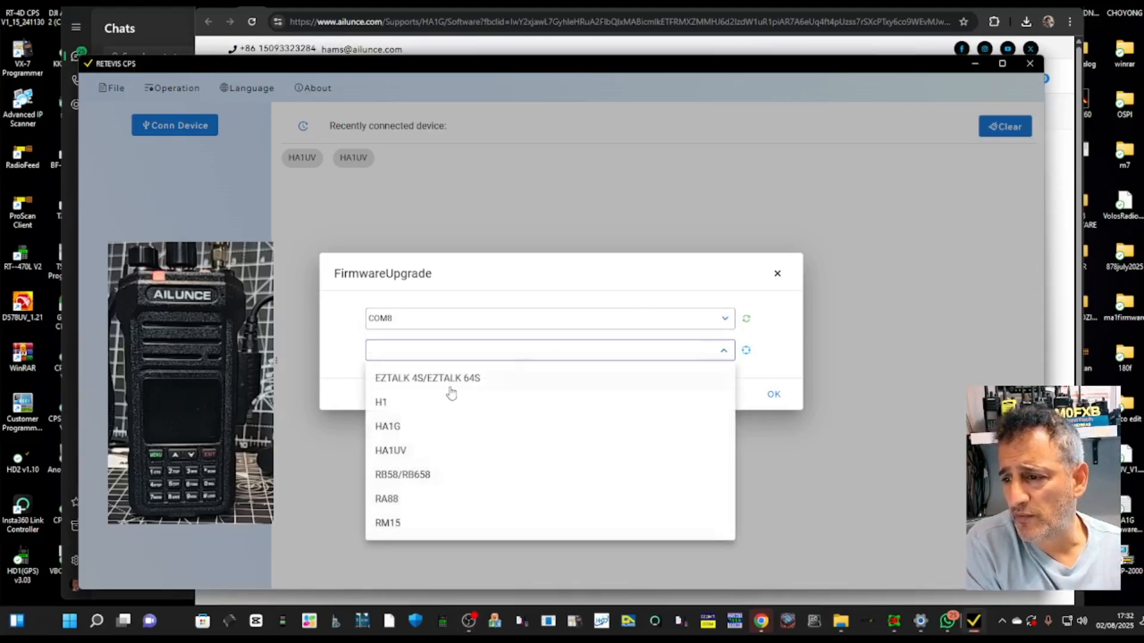
{"action": "left_click", "coordinate": [388, 427]}
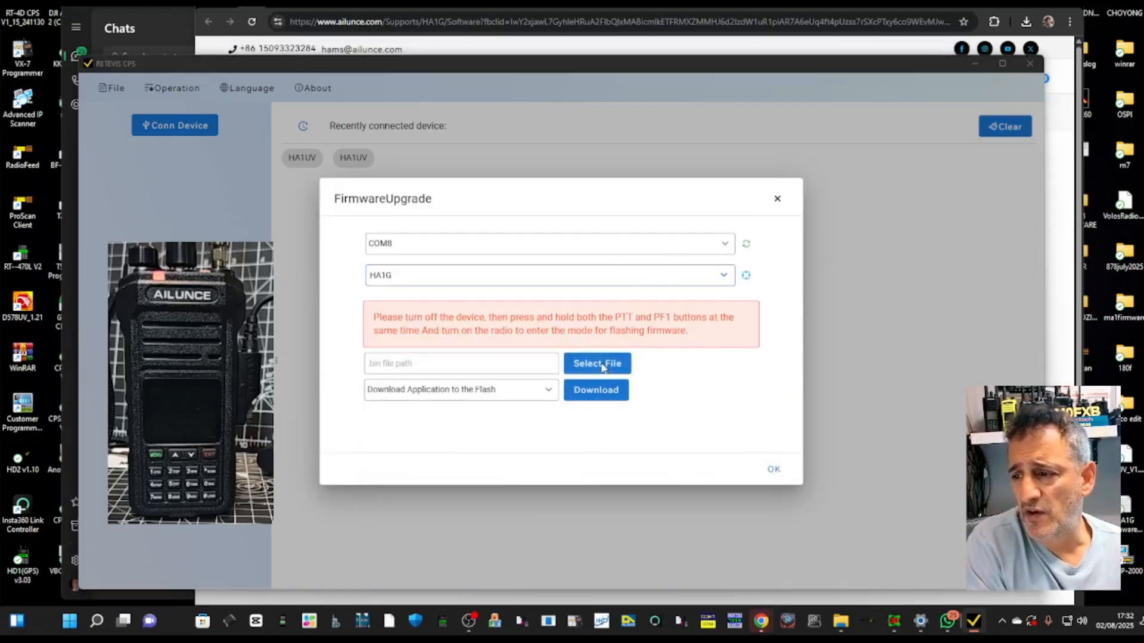
Select the HA1G V1.01.12 BIN firmware file from the Desktop for the upgrade
{"action": "left_click", "coordinate": [597, 363]}
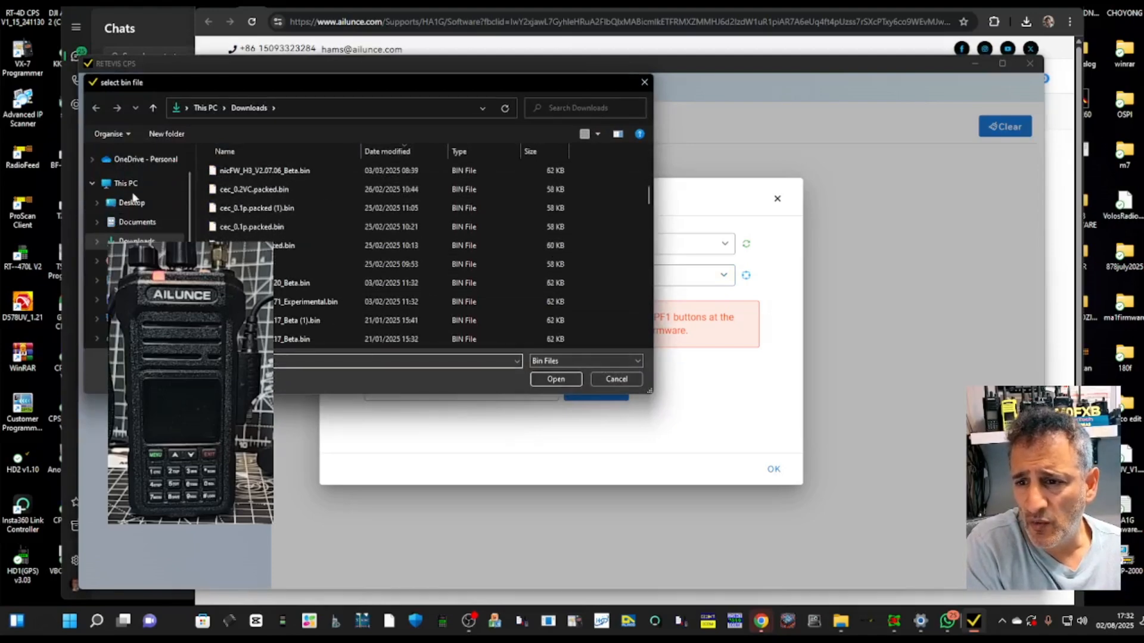
{"action": "left_click", "coordinate": [131, 203]}
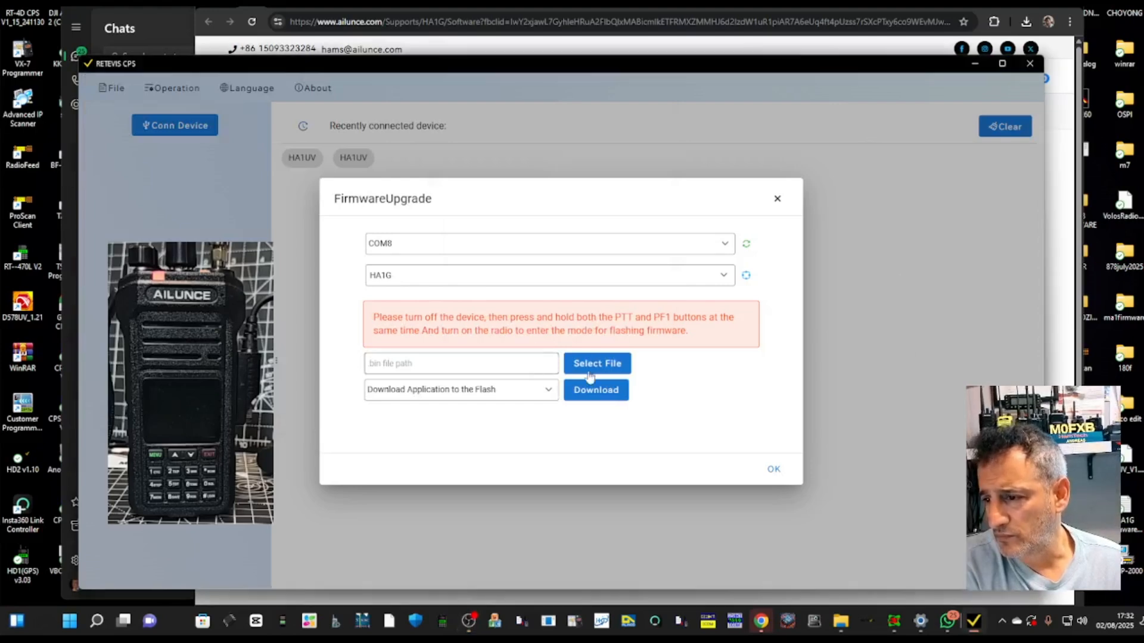
{"action": "left_click", "coordinate": [596, 363]}
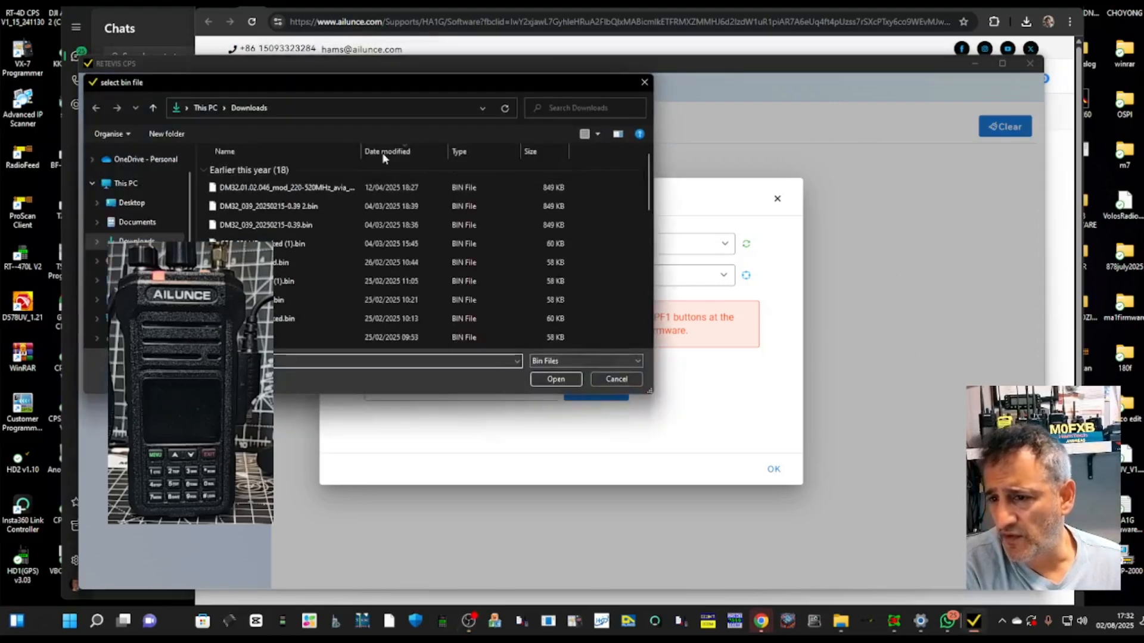
{"action": "left_click", "coordinate": [131, 203]}
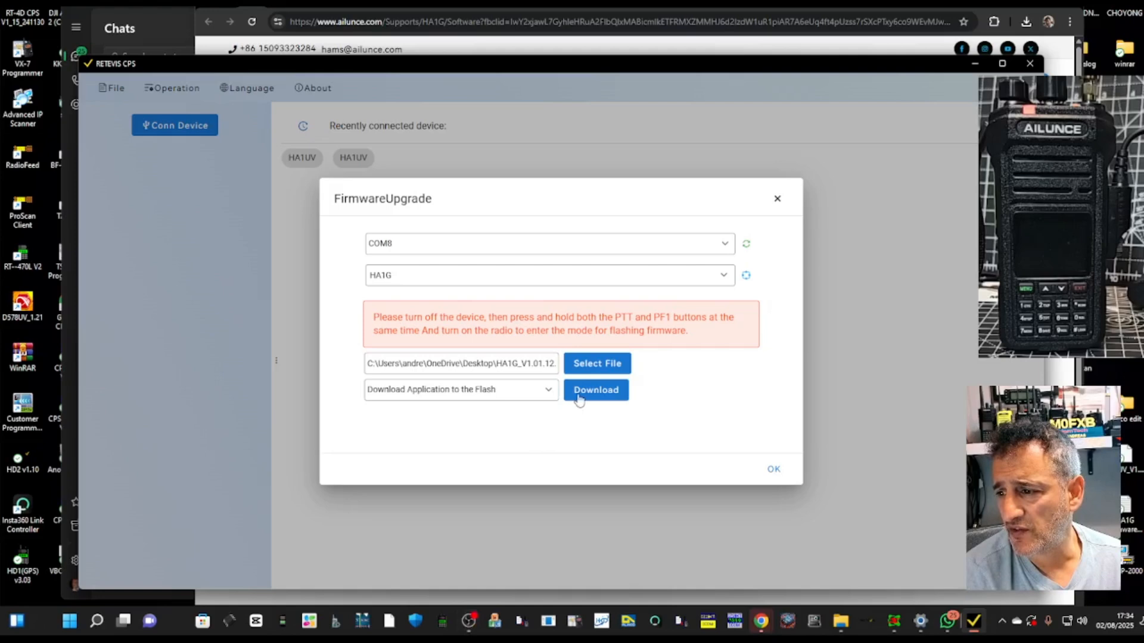
Begin flashing the V1.01.12 firmware to the HA1G radio over COM8
{"action": "left_click", "coordinate": [596, 389]}
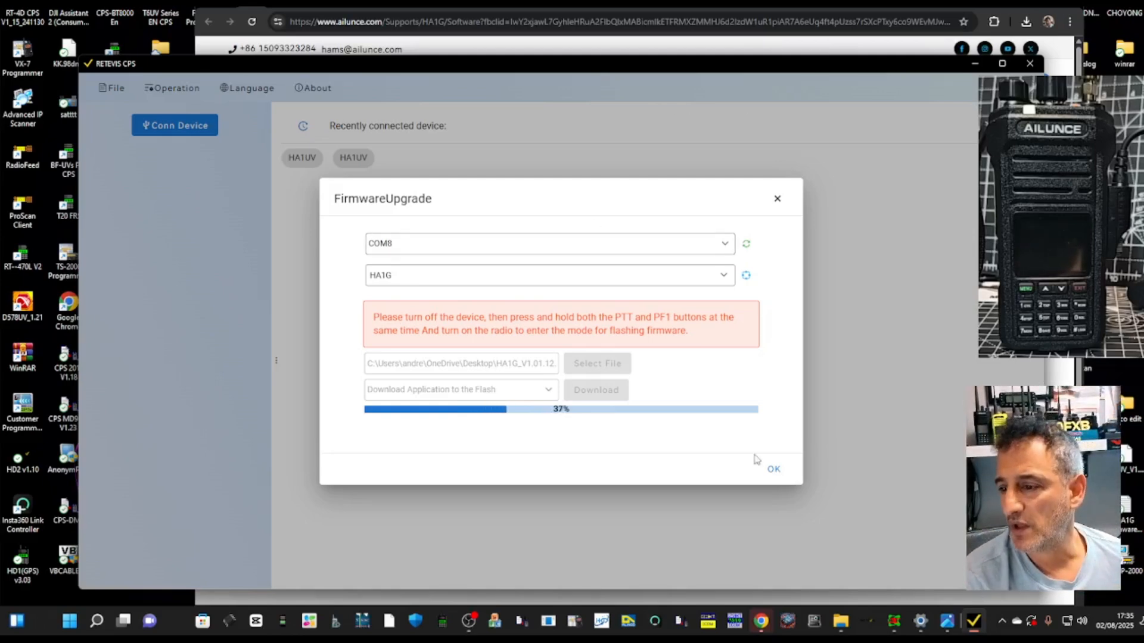
{"action": "mouse_move", "coordinate": [875, 336]}
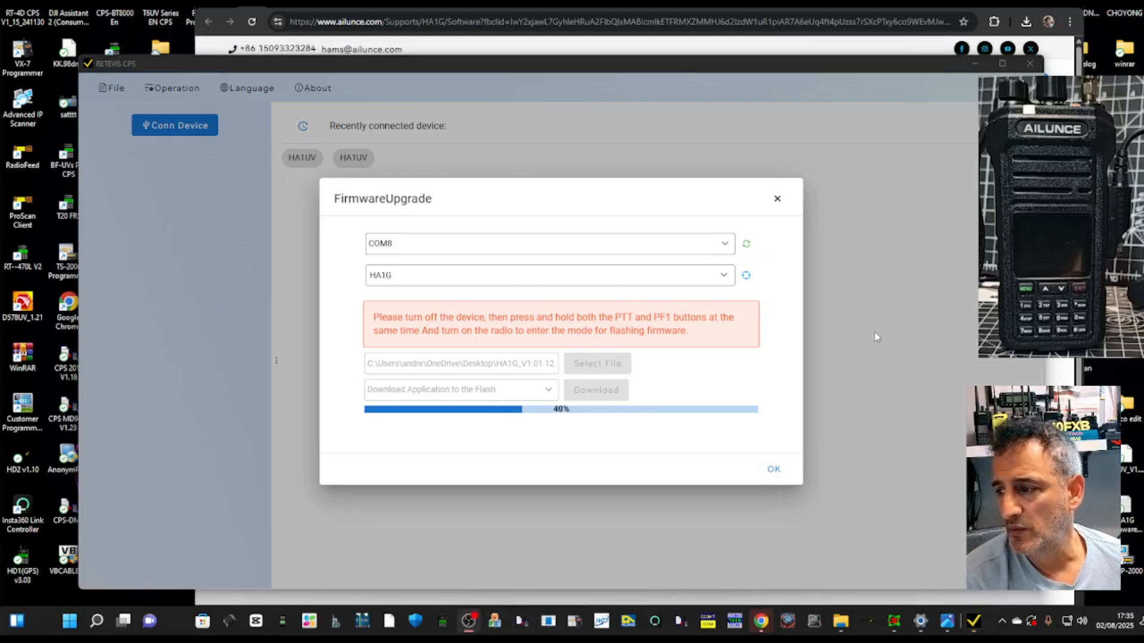